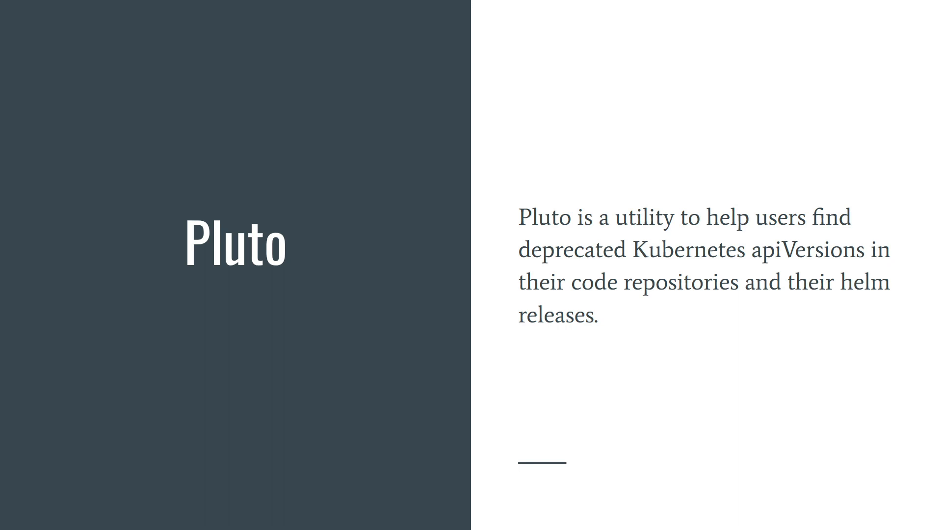
# - Advance from the Pluto slide through the Deprecation Policy slide listing Alpha, Beta and Stable API groups
pyautogui.press('Right')
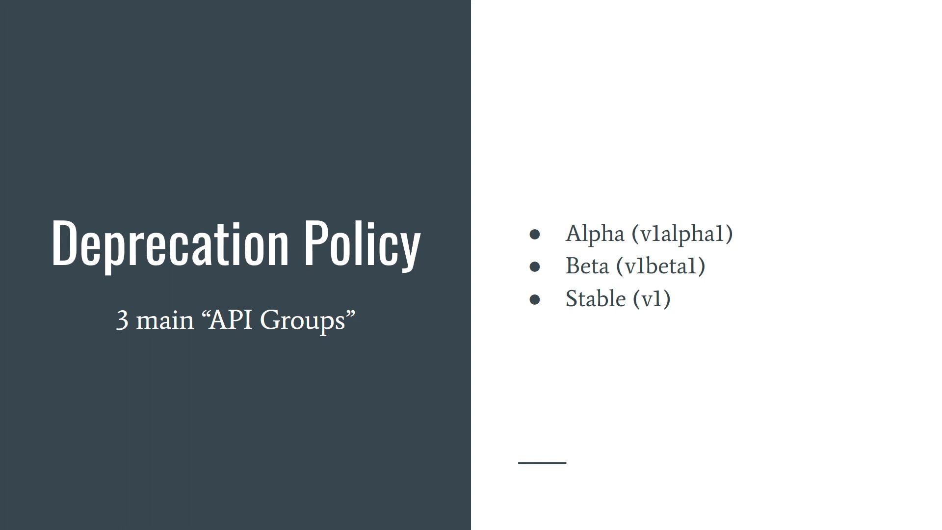
pyautogui.press('Right')
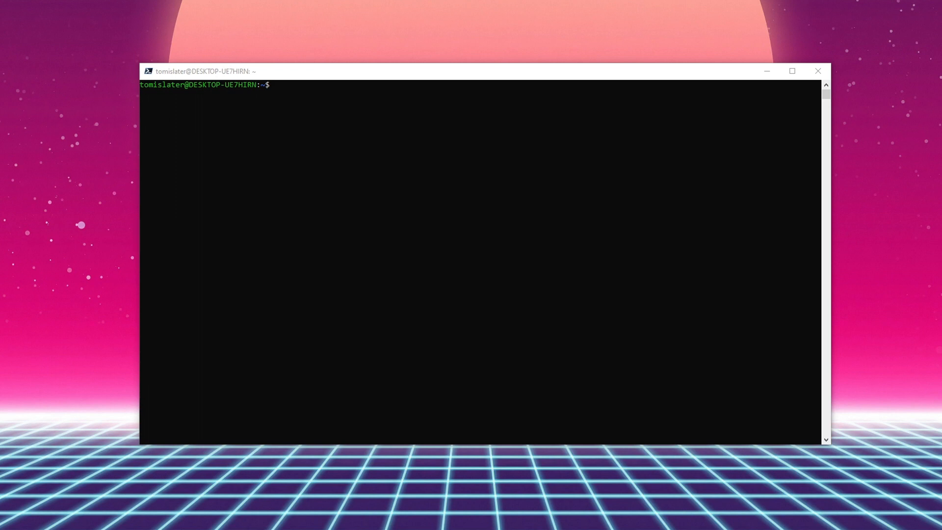
# - Download the Pluto v4.0.4 release tarball with curl and install it into /usr/local/bin
pyautogui.write('curl -sL "https://github.com/FairwindsOps/pluto/releases/download/v4.0.4/pluto_4.0.4_linux_amd64.tar.gz" | tar -zx --add-file pluto && sudo mv pluto /usr/local/bin/pluto && chmod +x /usr/local/bin/')
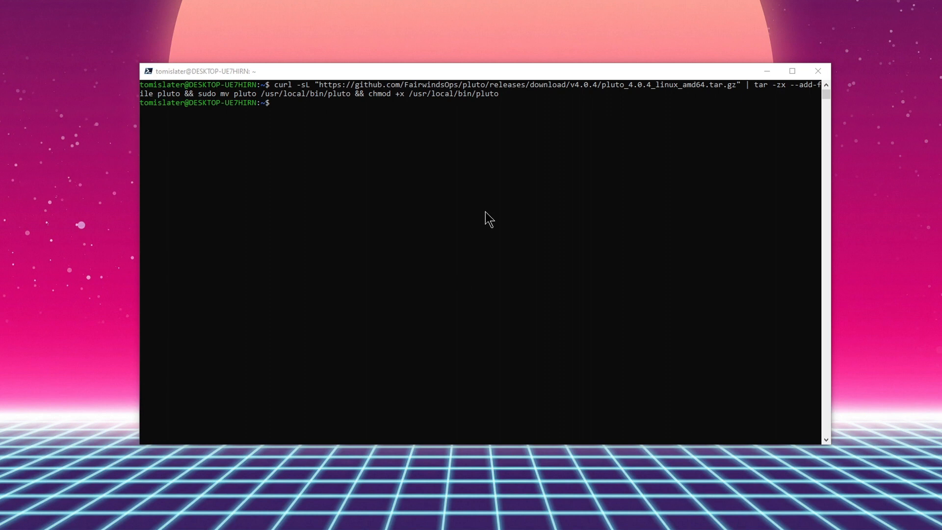
# - Start a minikube cluster on Kubernetes v1.16.1 and list its running kube-system pods
pyautogui.write('minikube start --kubernetes-version=v1.16.1')
pyautogui.write('kubectl get pods -A')
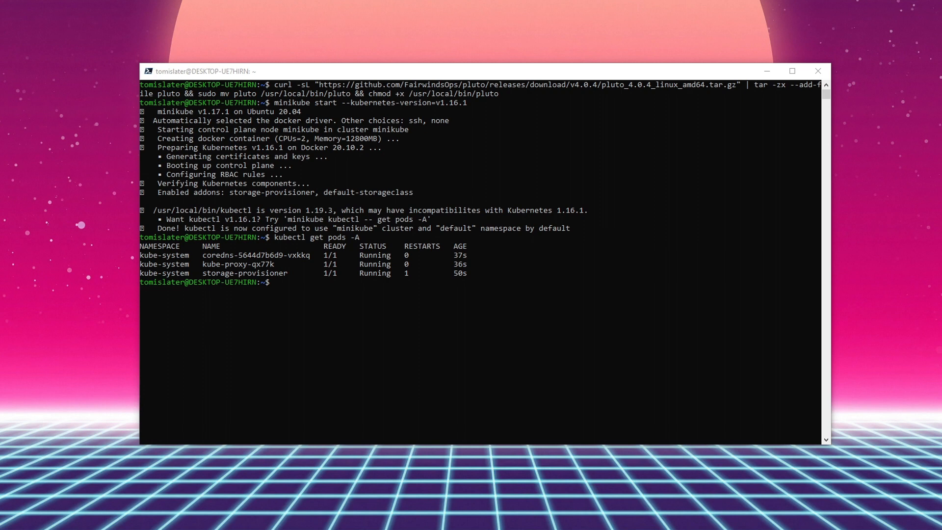
# - Add the stable Helm repo and install my-grafana from stable/grafana with ingress.enabled=true
pyautogui.write('helm repo add stable https://charts.helm.sh/stable')
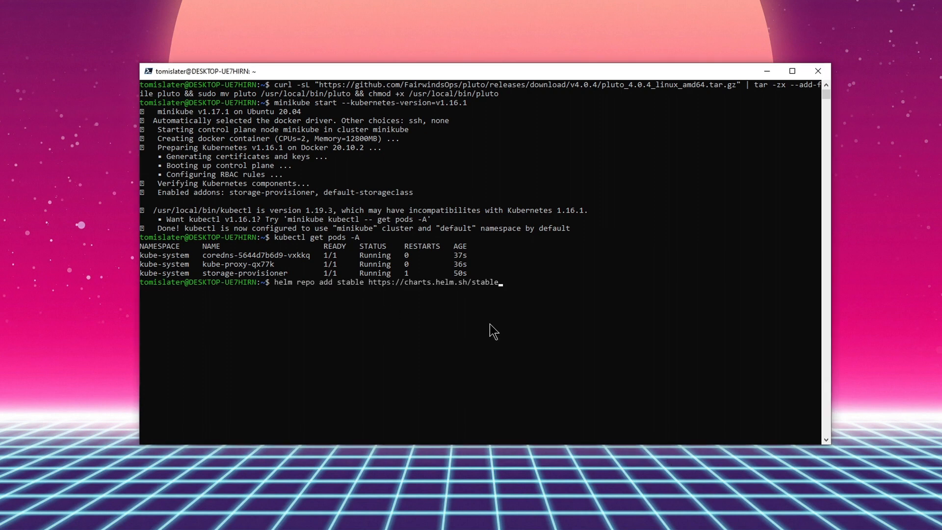
pyautogui.moveTo(359, 292)
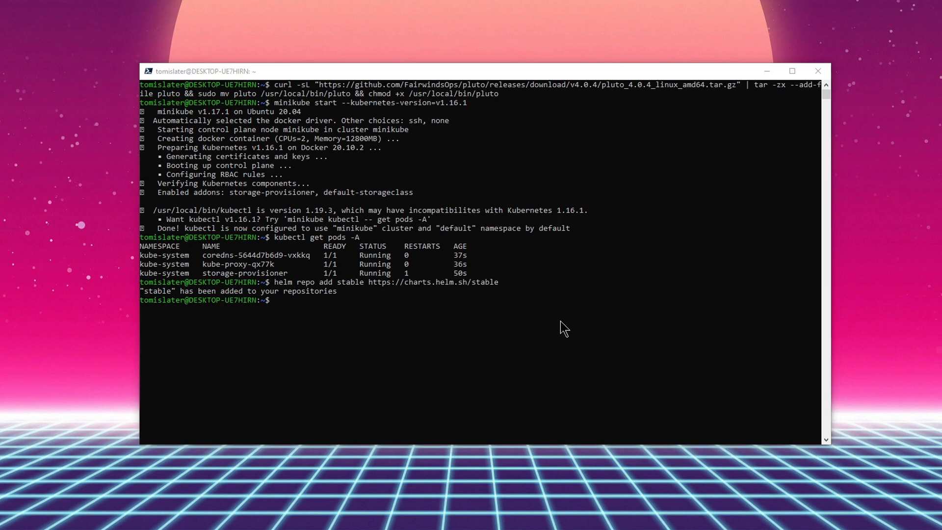
pyautogui.write('helm upgrade --install my-grafana stable/grafana --set ingress.enabled=true')
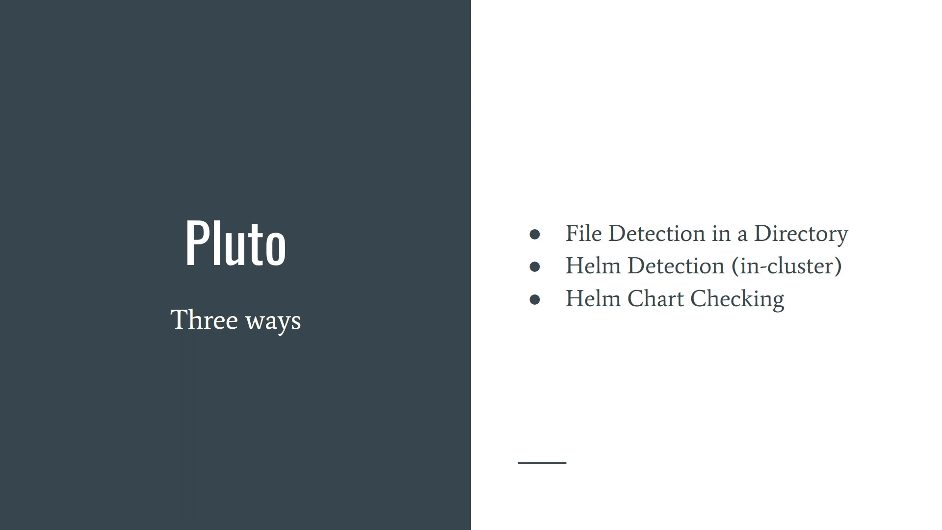
# - Show the Pluto Three ways detection slide, then return to the Grafana installation notes
pyautogui.moveTo(762, 231); pyautogui.dragTo(853, 235)
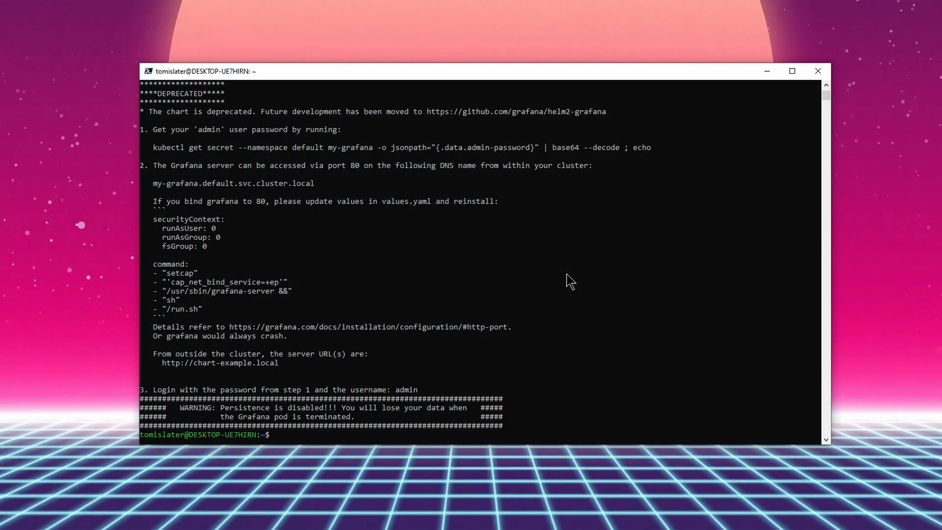
# - Run pluto detect-helm -o wide against k8s=v1.17.0, flagging my-grafana's rbac v1beta1 Role and RoleBinding
pyautogui.write('pluto detect-helm')
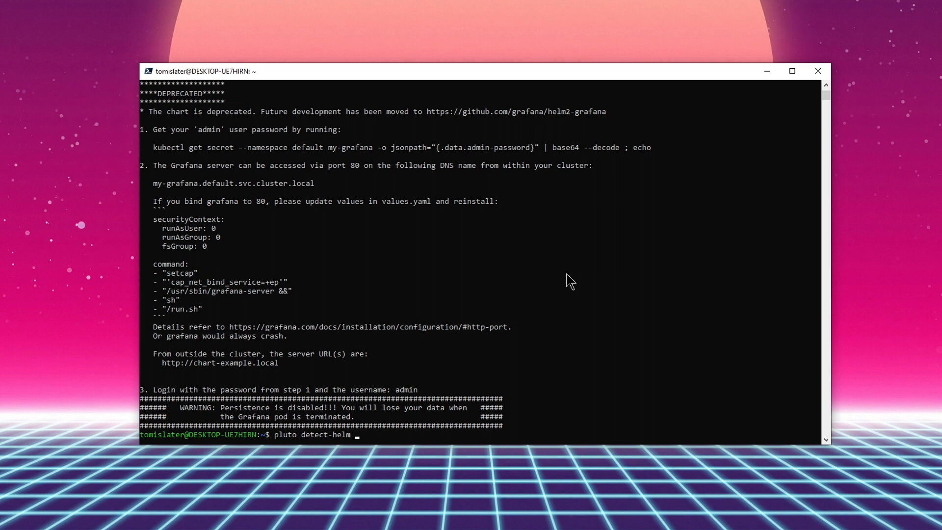
pyautogui.write('-o wide --target')
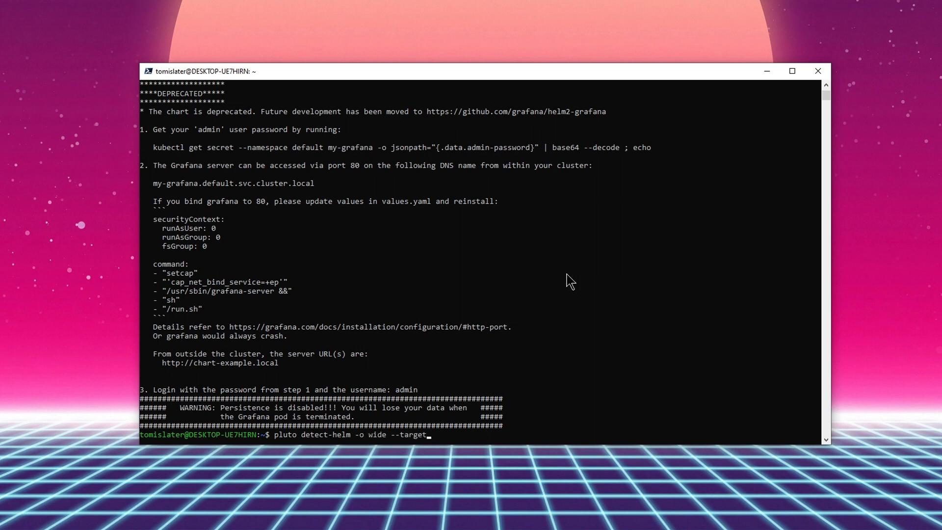
pyautogui.write('-versions')
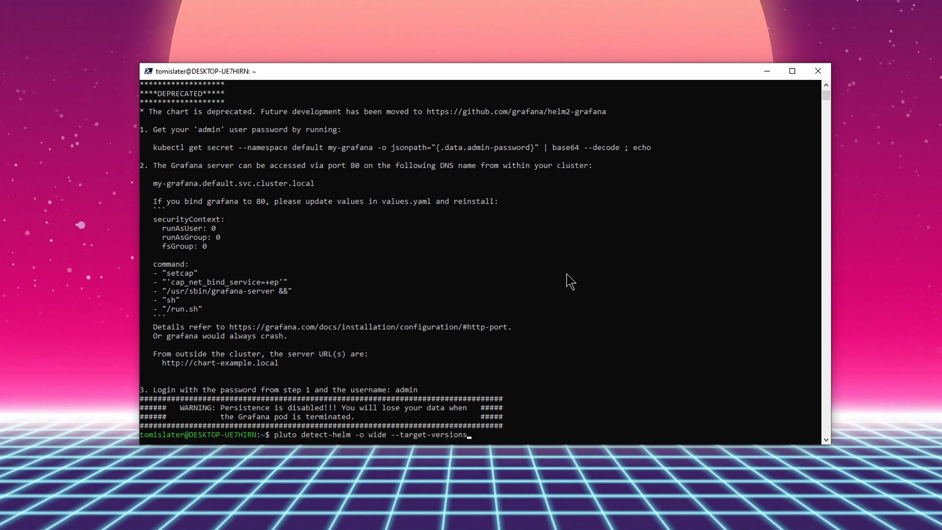
pyautogui.write('k8s=v.')
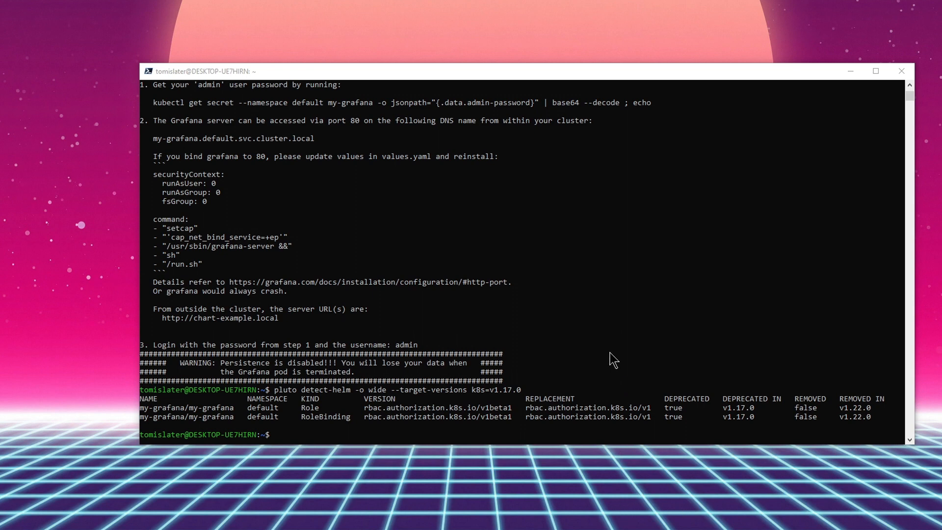
pyautogui.moveTo(672, 429)
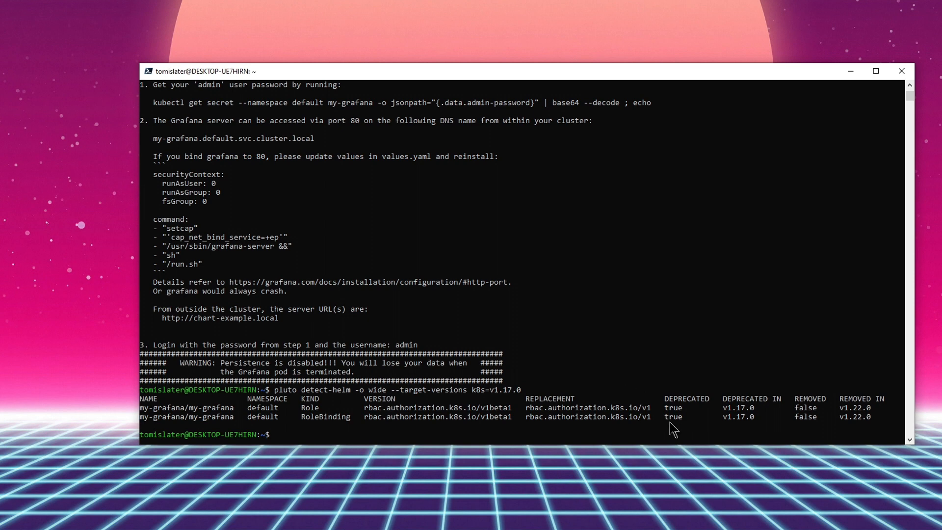
pyautogui.moveTo(760, 418)
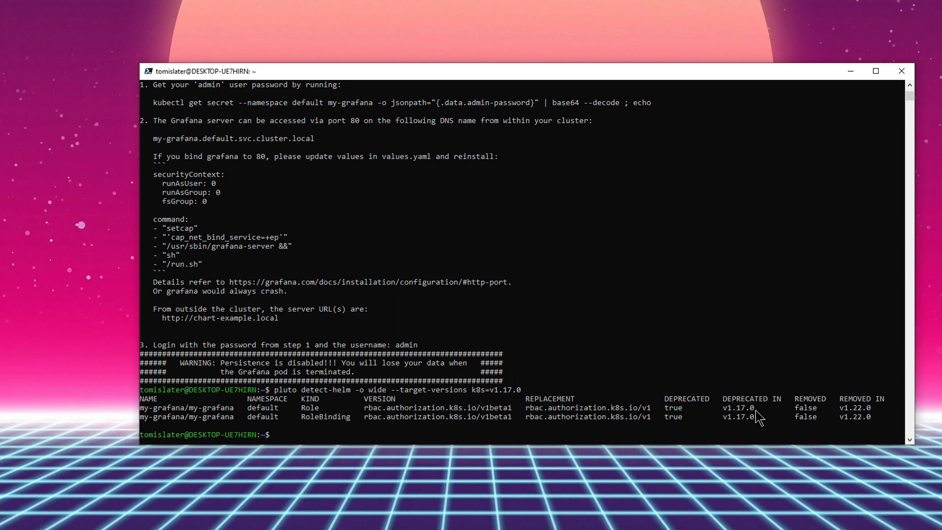
pyautogui.moveTo(497, 418)
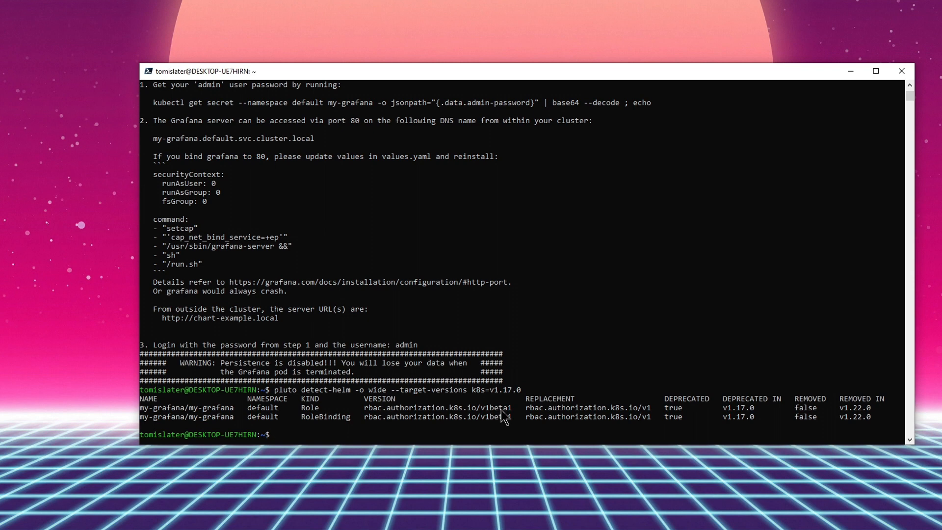
pyautogui.moveTo(304, 417)
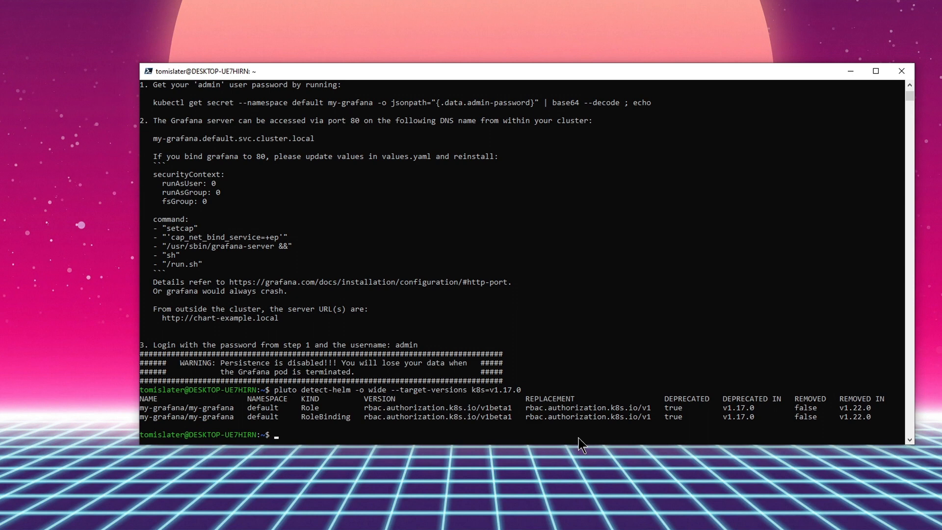
pyautogui.moveTo(647, 446)
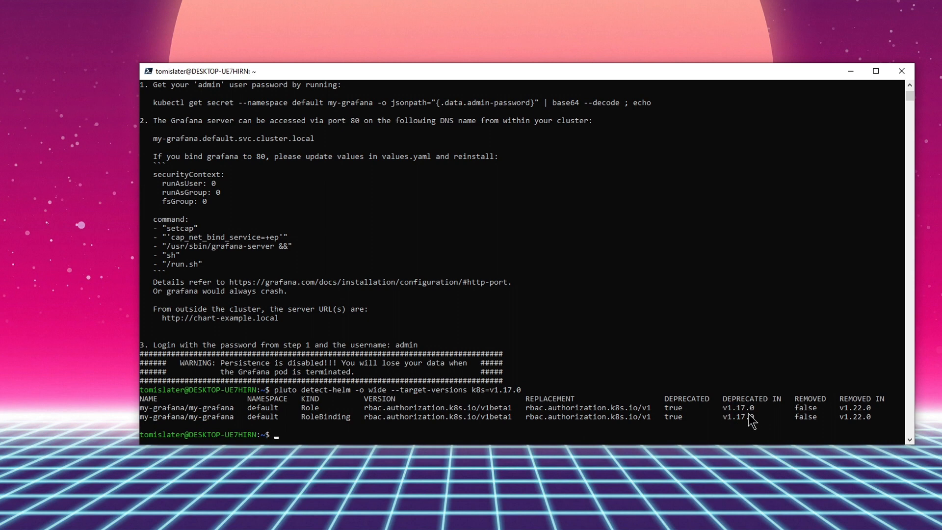
pyautogui.moveTo(763, 417)
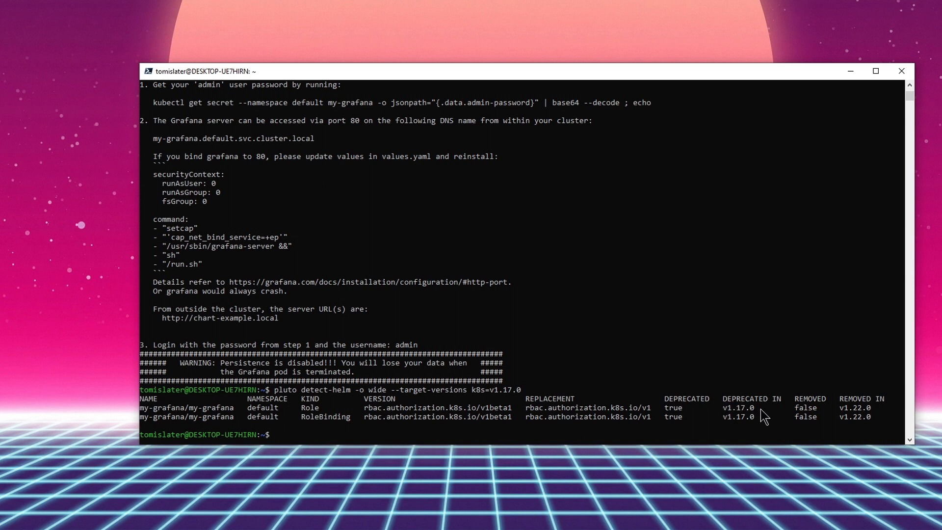
pyautogui.moveTo(864, 421)
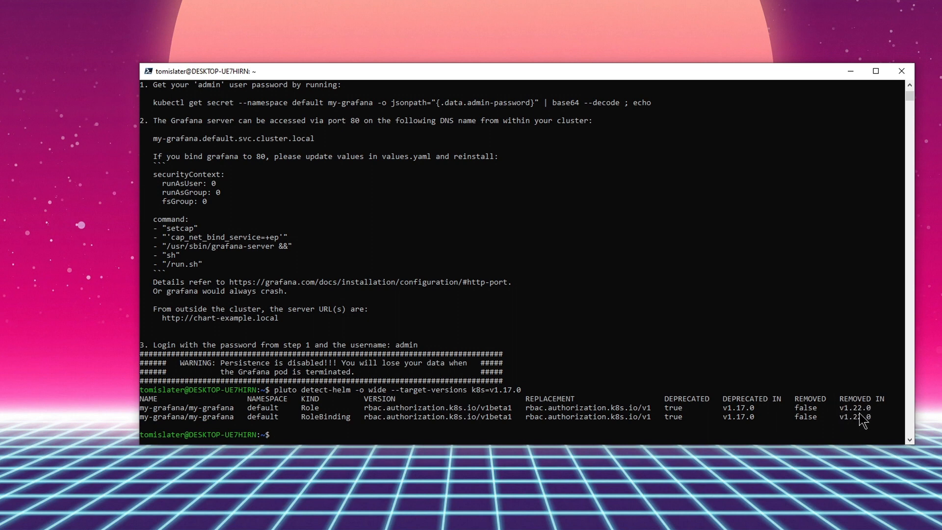
pyautogui.moveTo(487, 416)
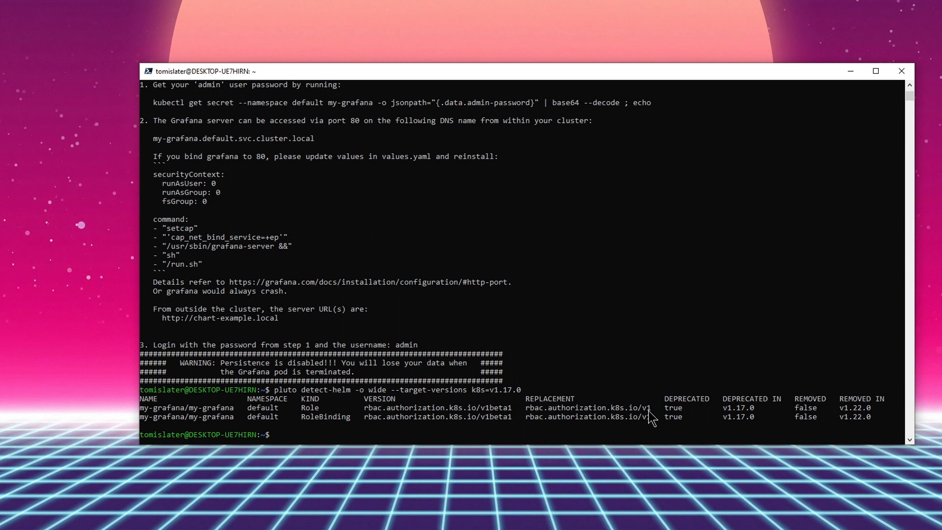
pyautogui.write('pluto detect-helm -o wide --target-versions k8s=v1.17.0')
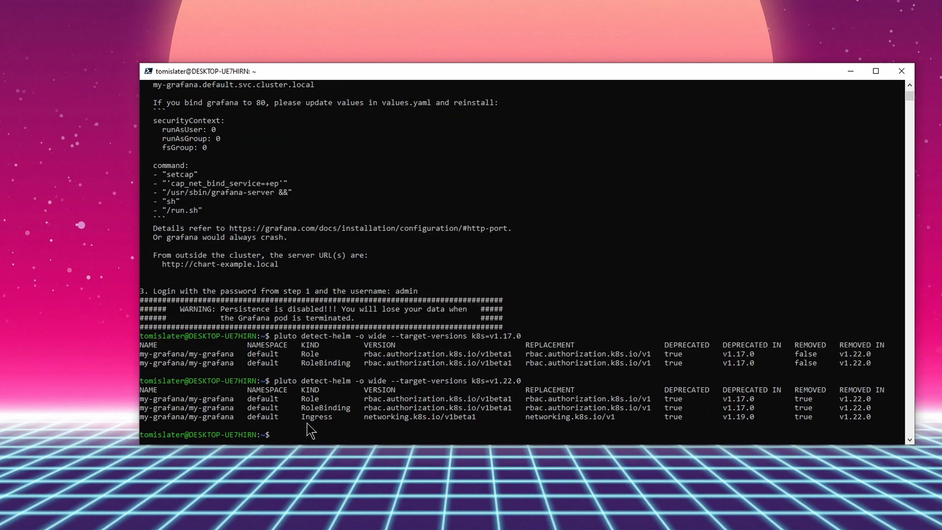
pyautogui.moveTo(346, 431)
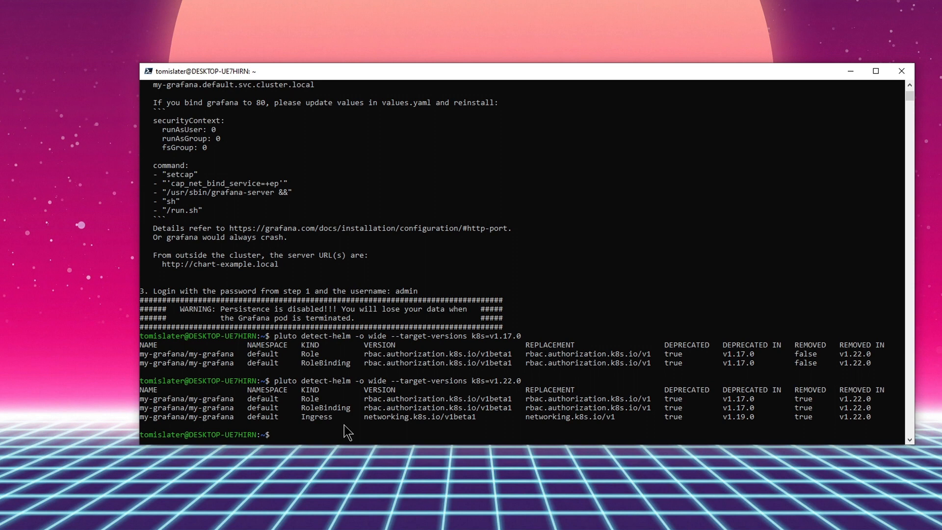
pyautogui.moveTo(718, 439)
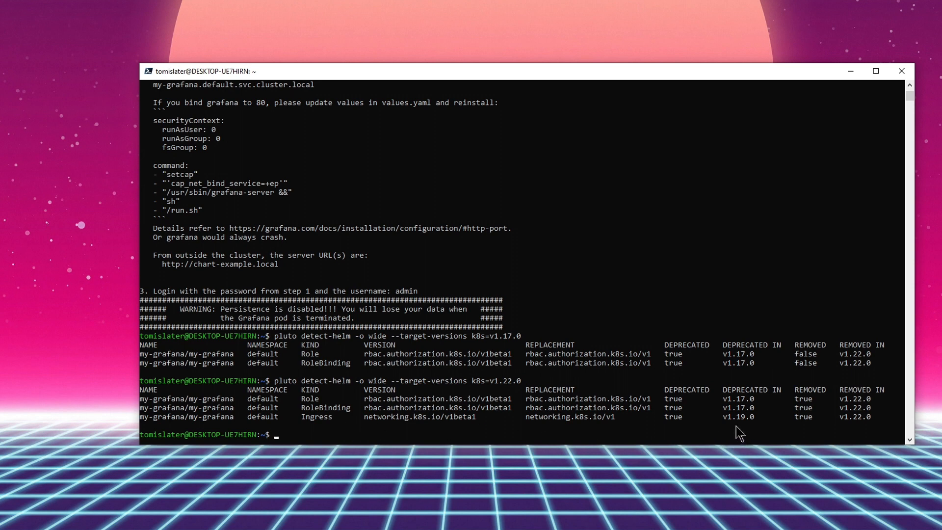
pyautogui.moveTo(748, 421)
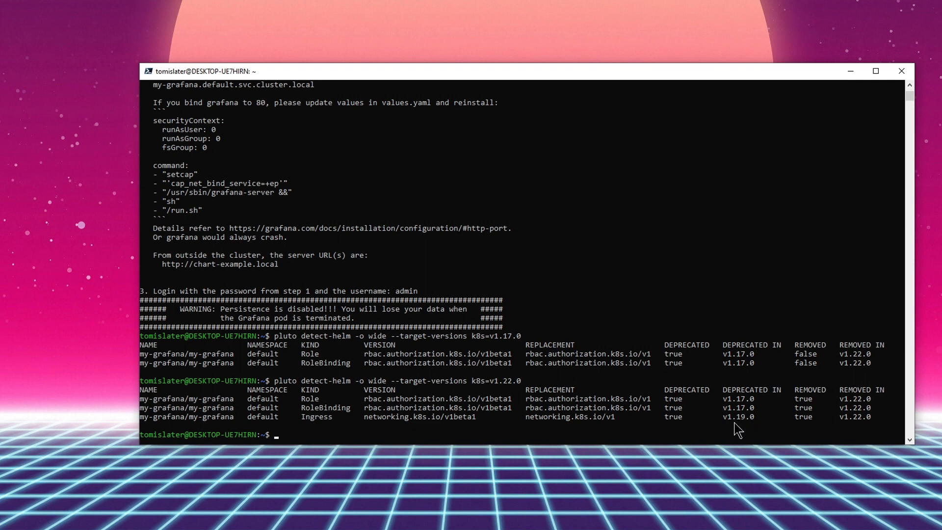
pyautogui.moveTo(487, 430)
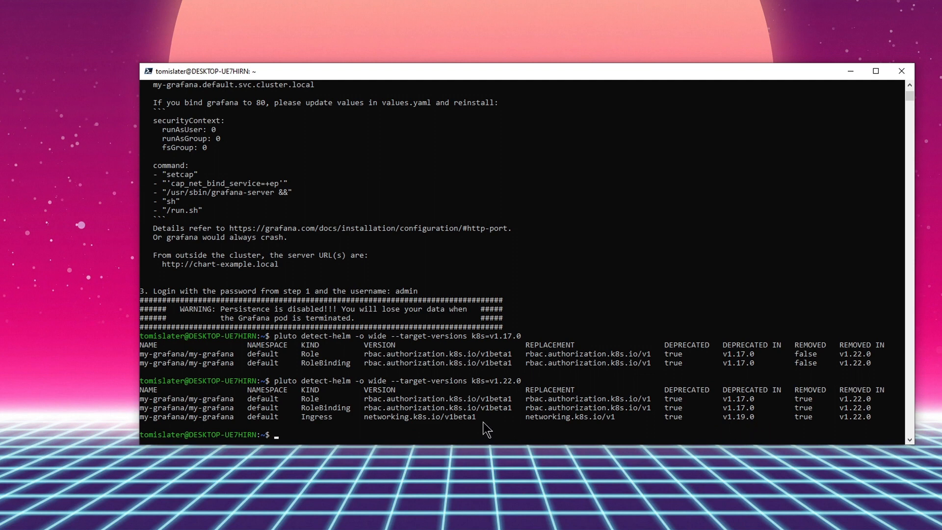
pyautogui.moveTo(612, 429)
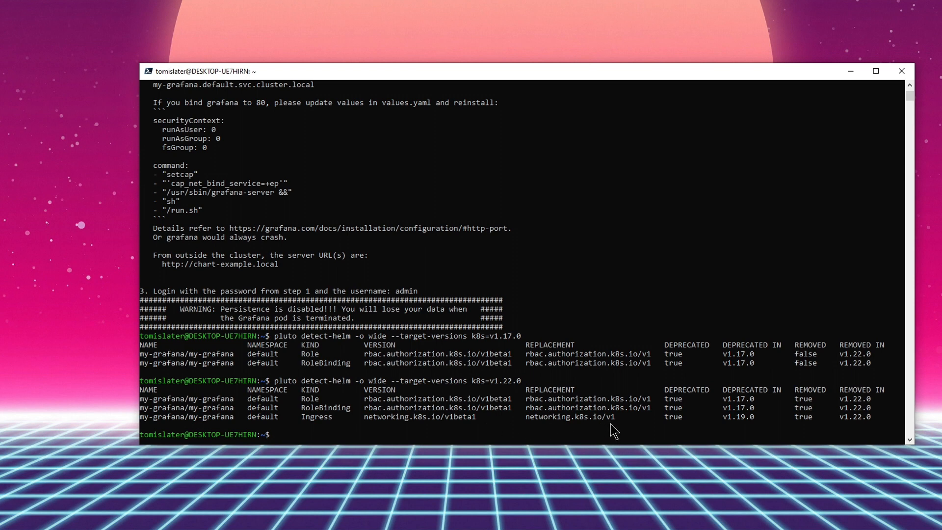
pyautogui.moveTo(648, 430)
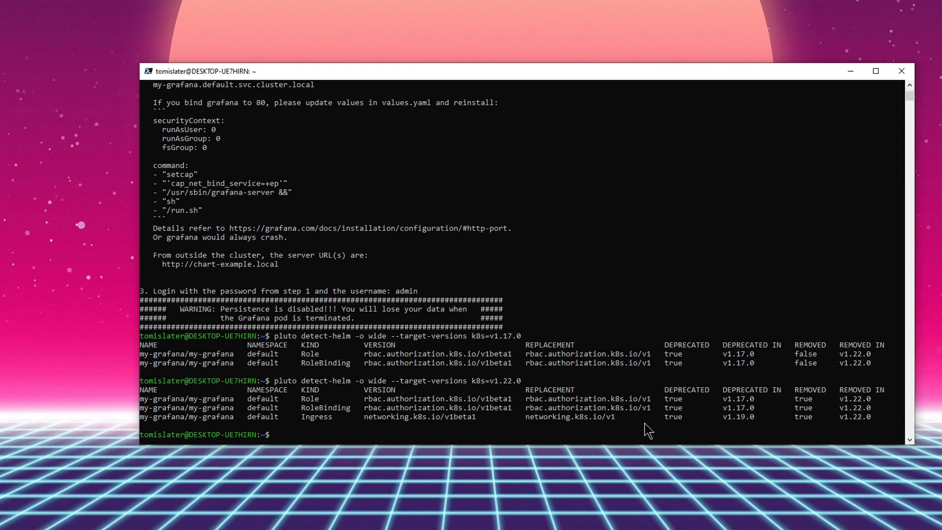
pyautogui.moveTo(873, 427)
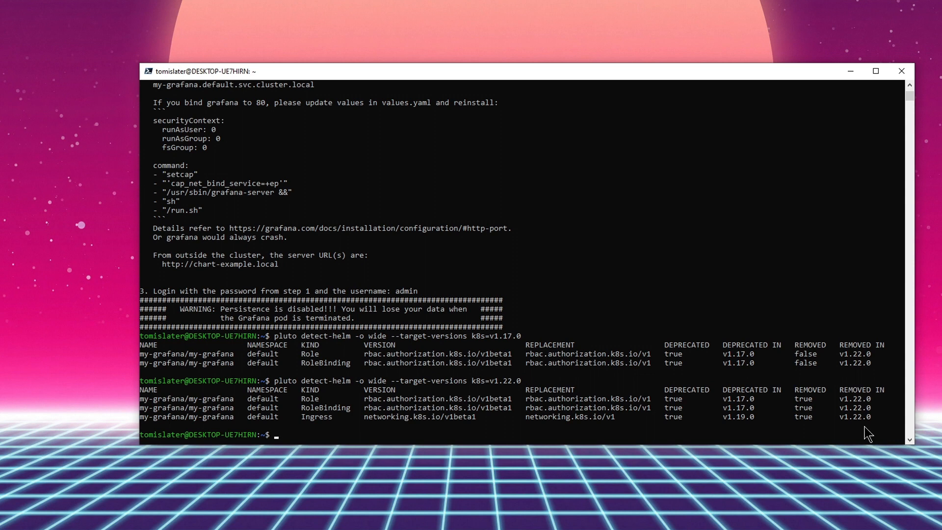
pyautogui.moveTo(711, 290)
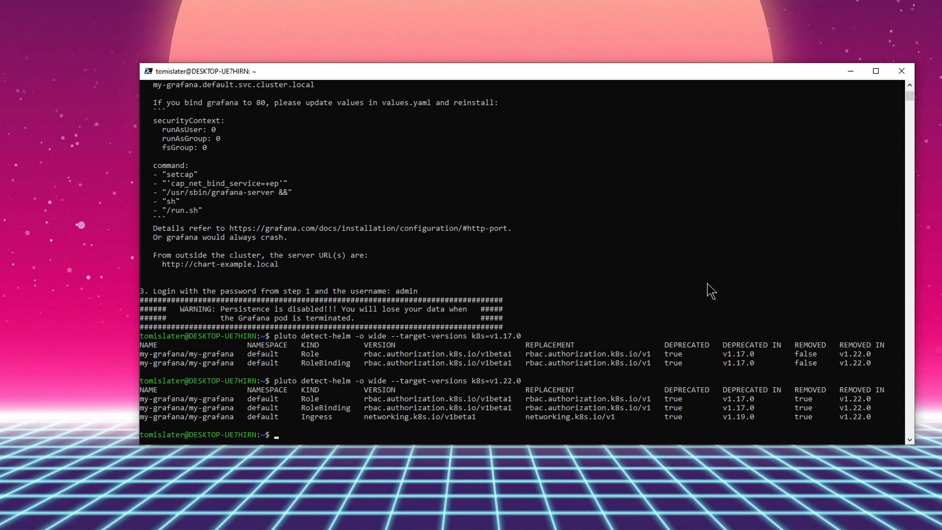
# - Render the stable/chronograf chart with helm template as the start of a pipeline
pyautogui.write('helm')
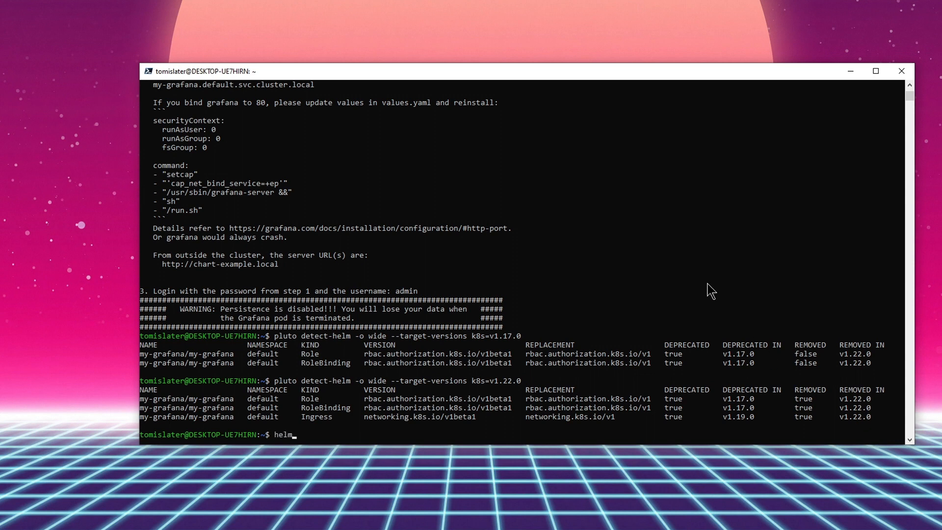
pyautogui.write('template')
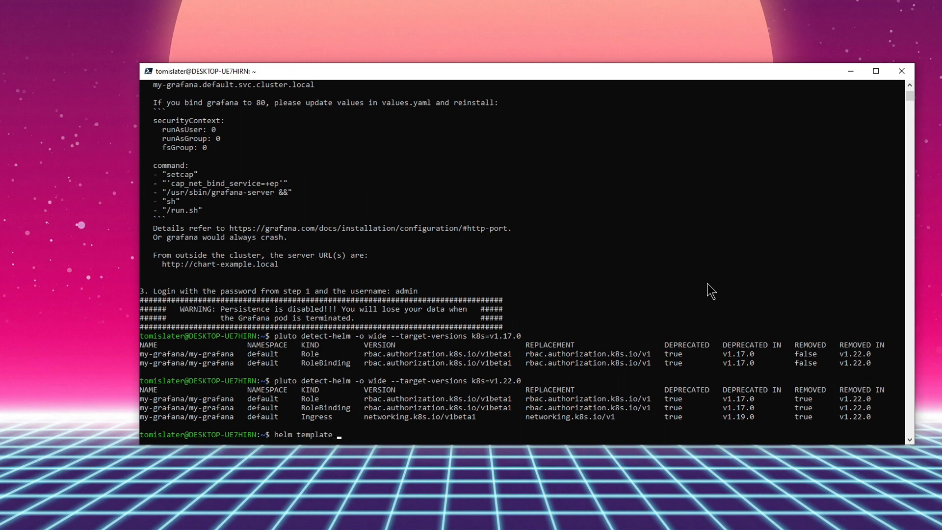
pyautogui.write('stable')
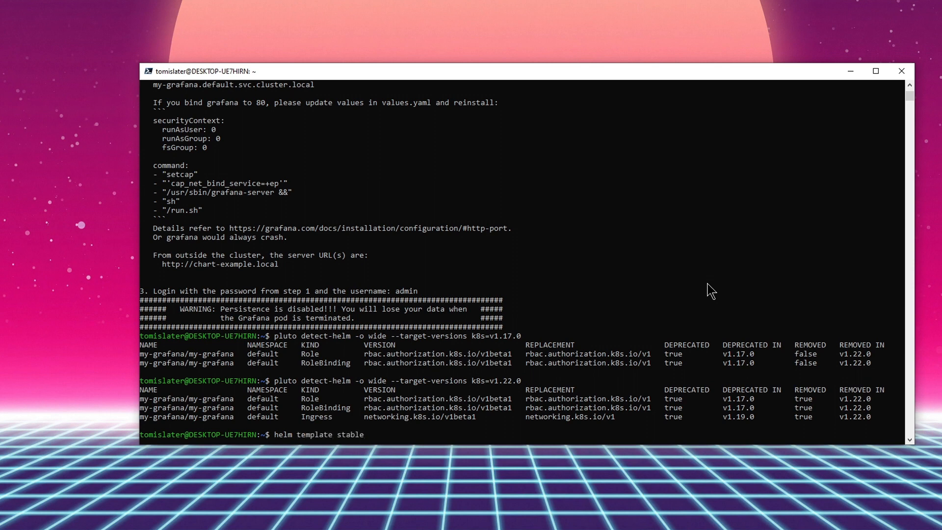
pyautogui.write('/')
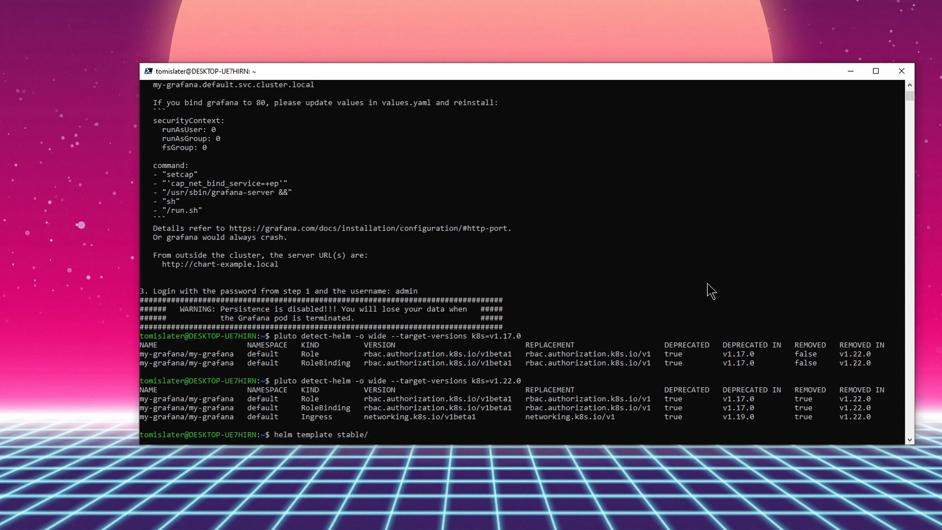
pyautogui.write('chronograf')
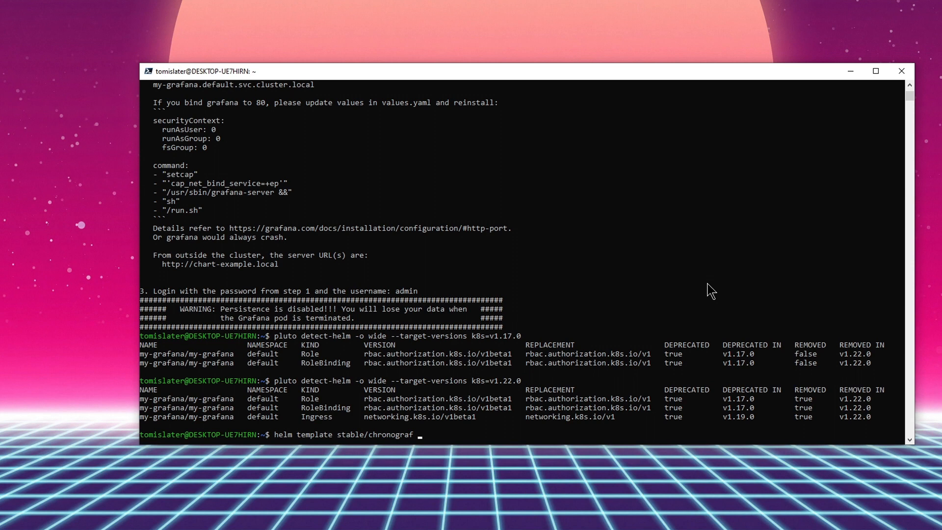
# - Pipe the output into pluto detect -o wide for k8s=v1.22.0, flagging the extensions/v1beta1 Deployment
pyautogui.write('| p')
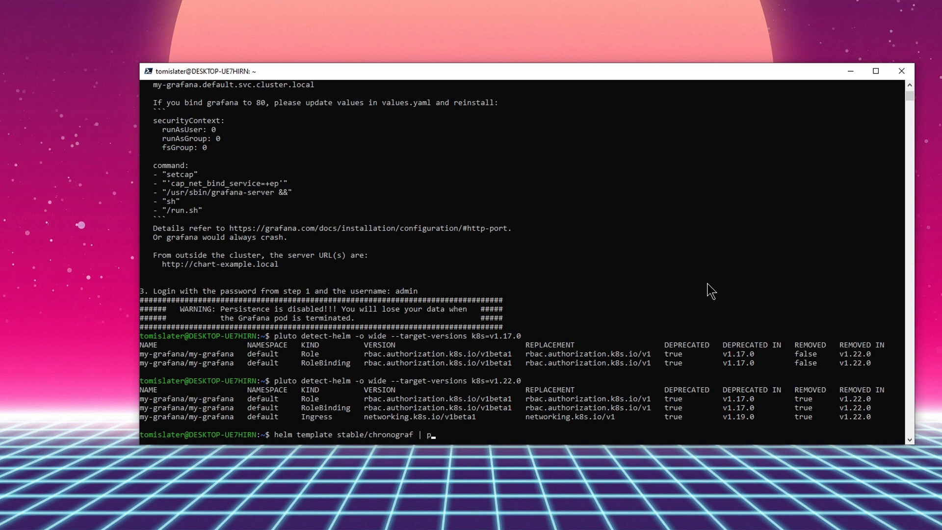
pyautogui.write('luto')
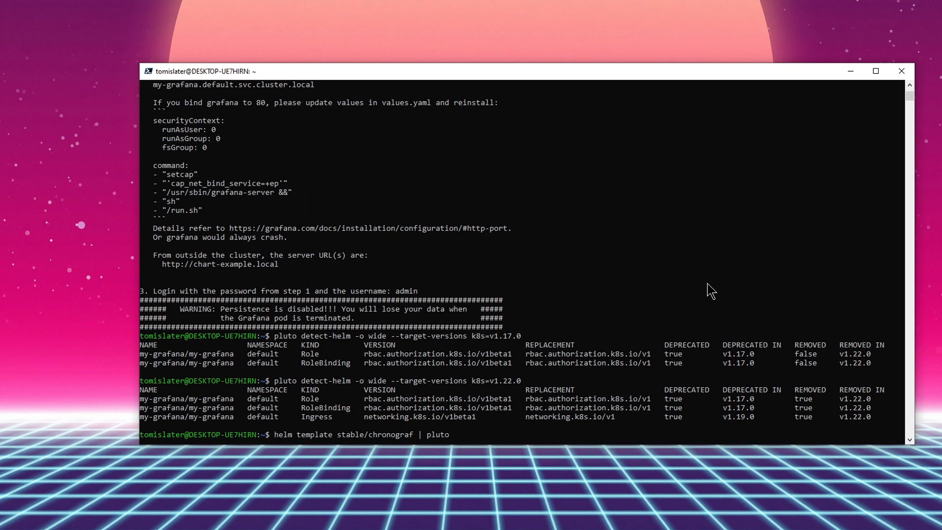
pyautogui.write('detect')
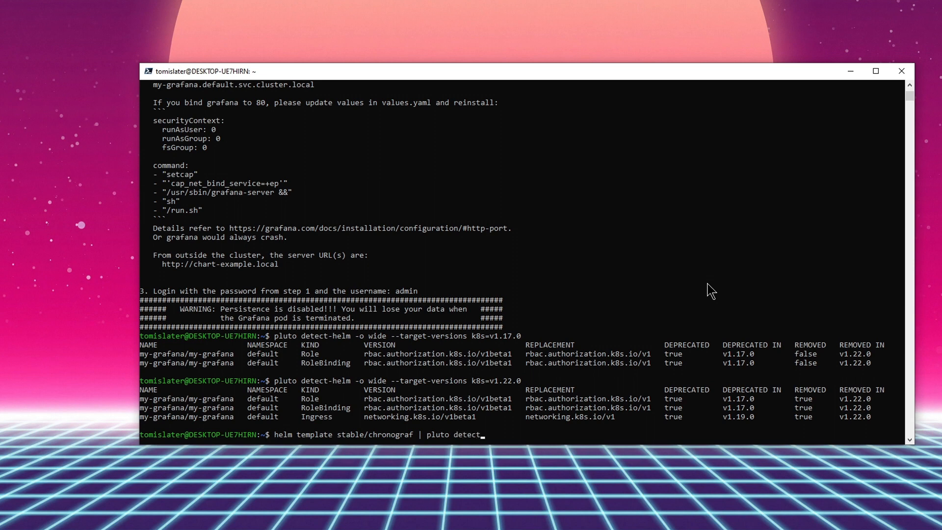
pyautogui.write('-o wide')
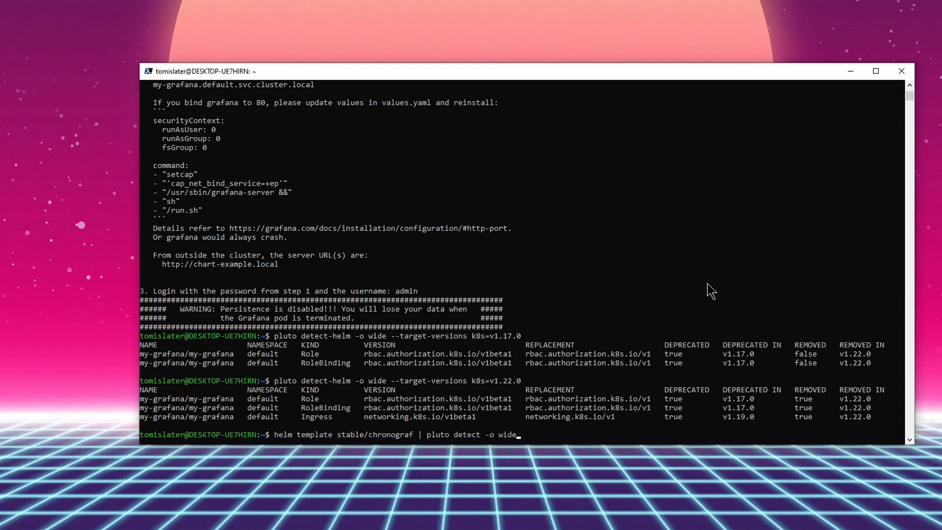
pyautogui.write('--target-versions k8s=v1.22.0 -')
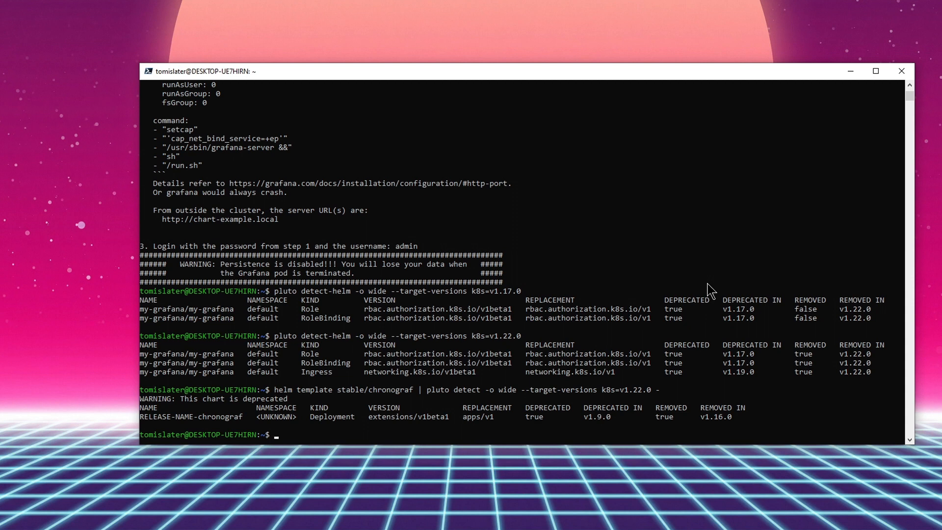
pyautogui.moveTo(401, 439)
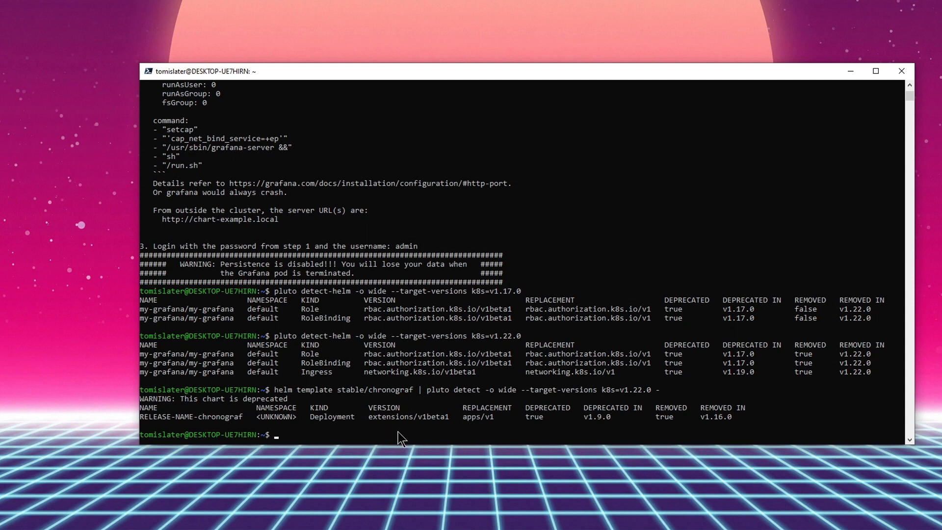
pyautogui.moveTo(421, 429)
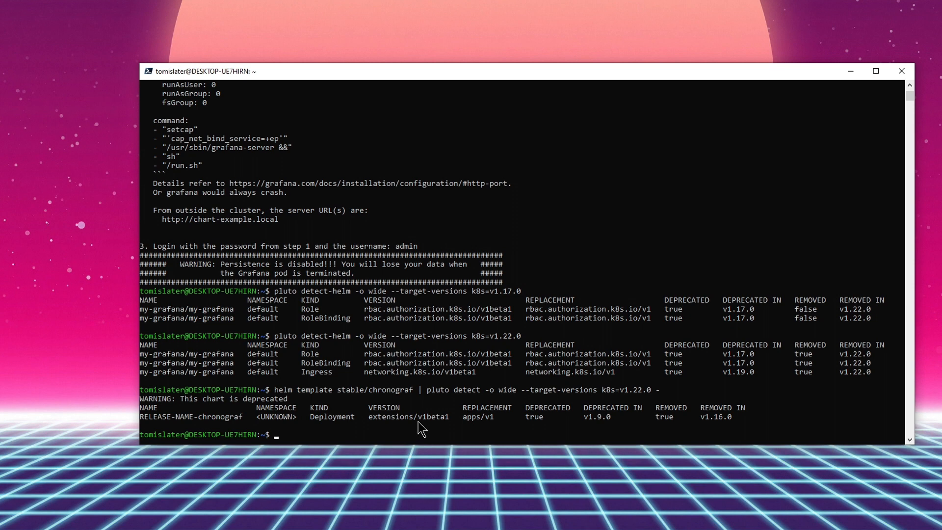